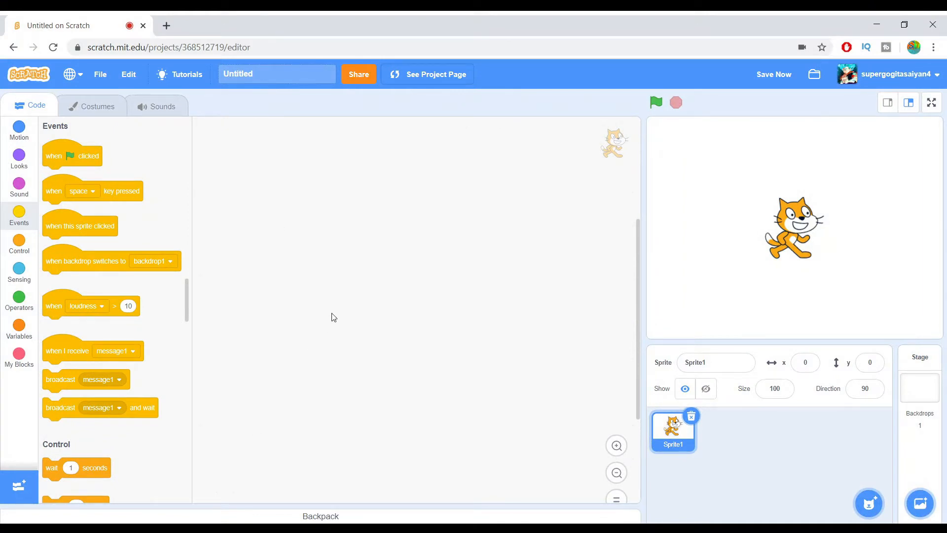
mouse_move(330, 279)
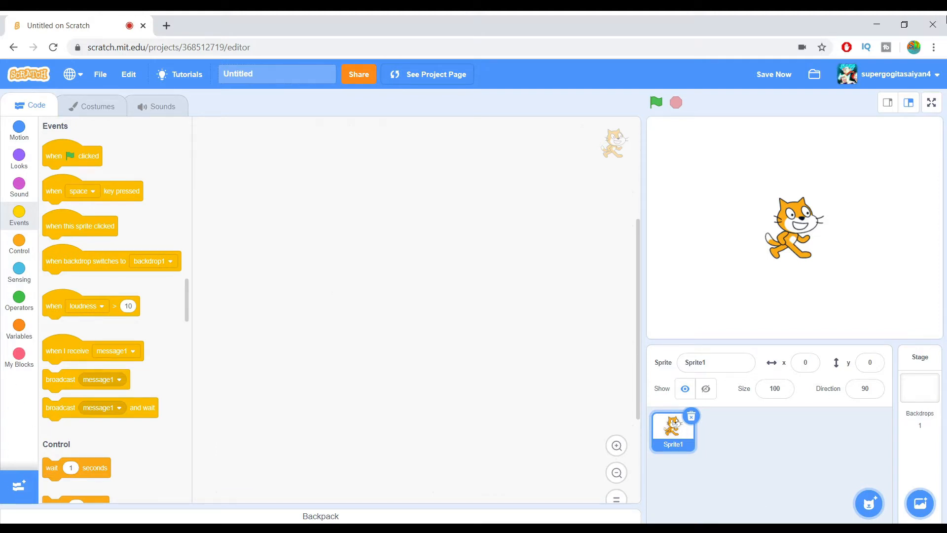
- Place a 'when green flag clicked' hat and create a Timer variable for all sprites
drag(71, 155, 325, 205)
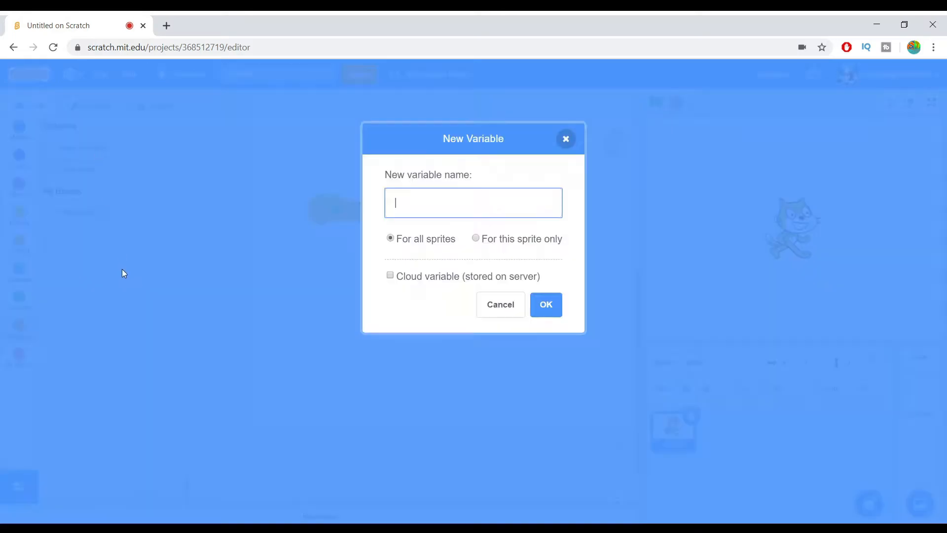
text(Timer)
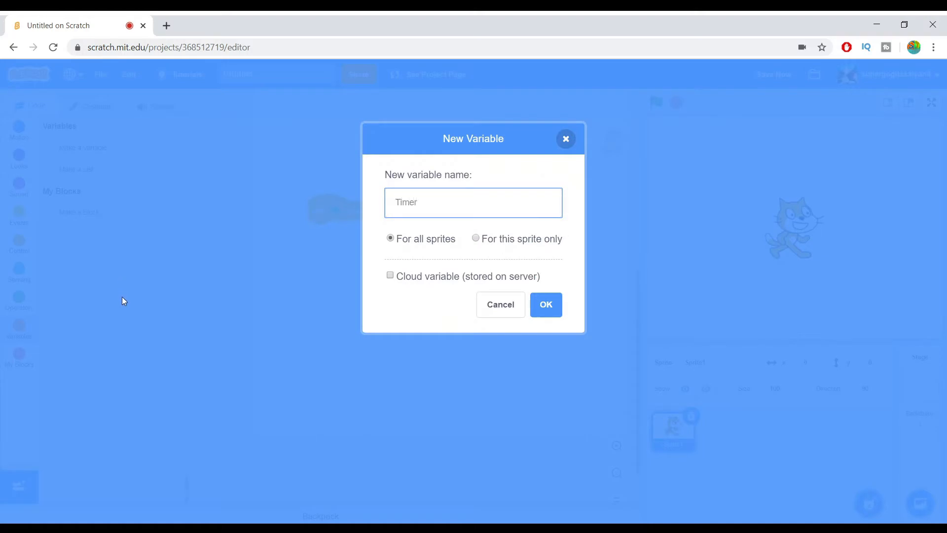
mouse_move(404, 227)
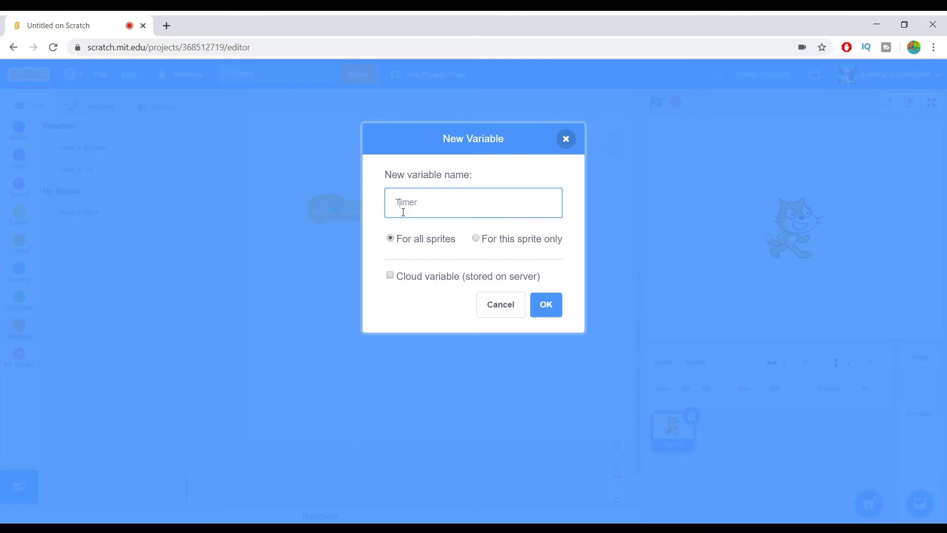
click(545, 304)
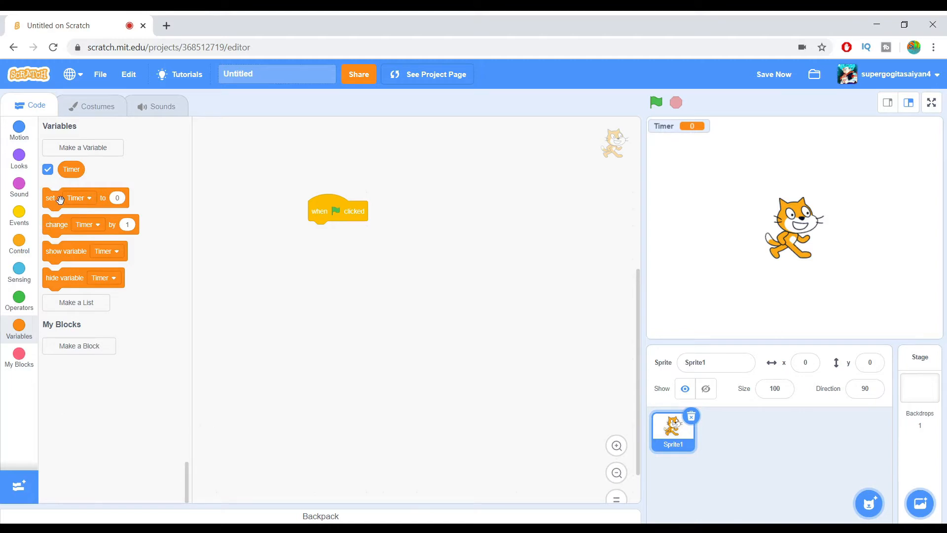
- Build the script: set Timer to 1, reset timer, then forever set Timer to the built-in timer
drag(85, 197, 317, 231)
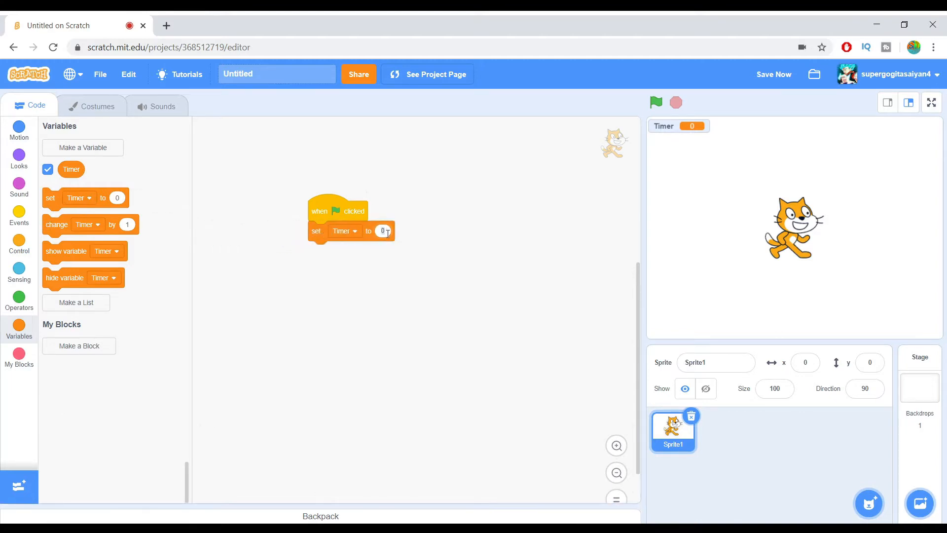
text(1)
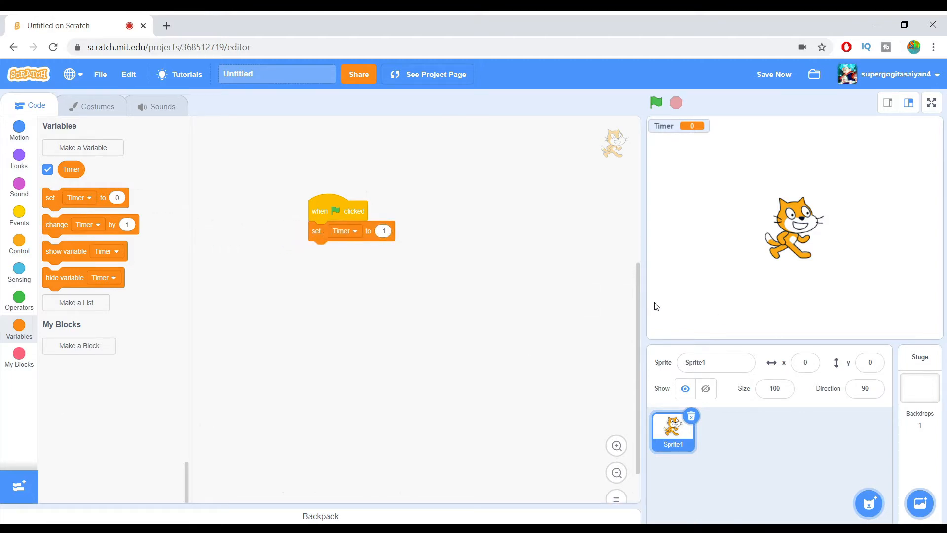
mouse_move(5, 272)
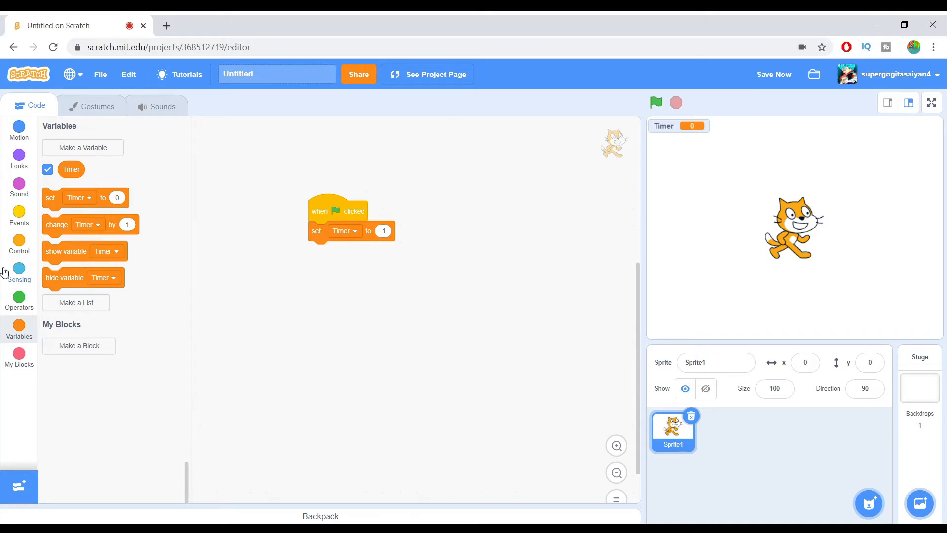
click(19, 243)
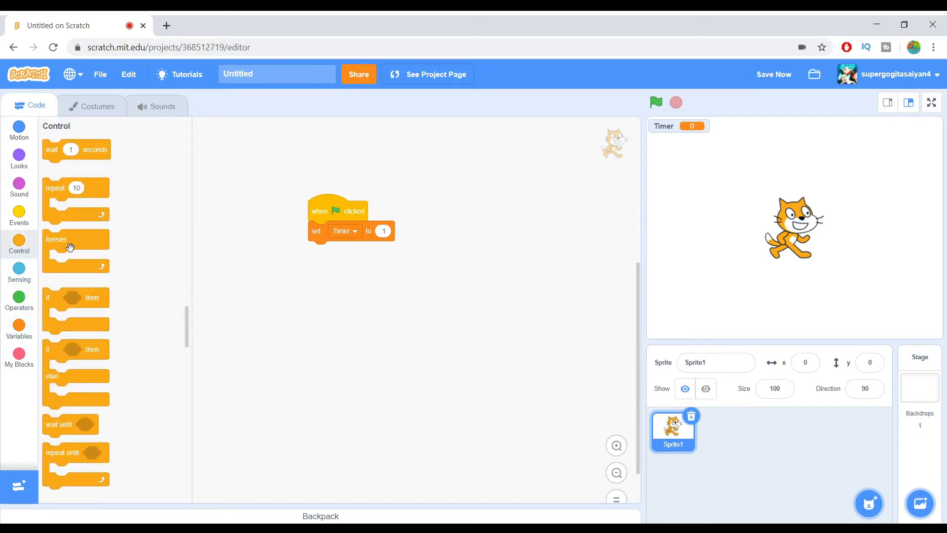
click(19, 272)
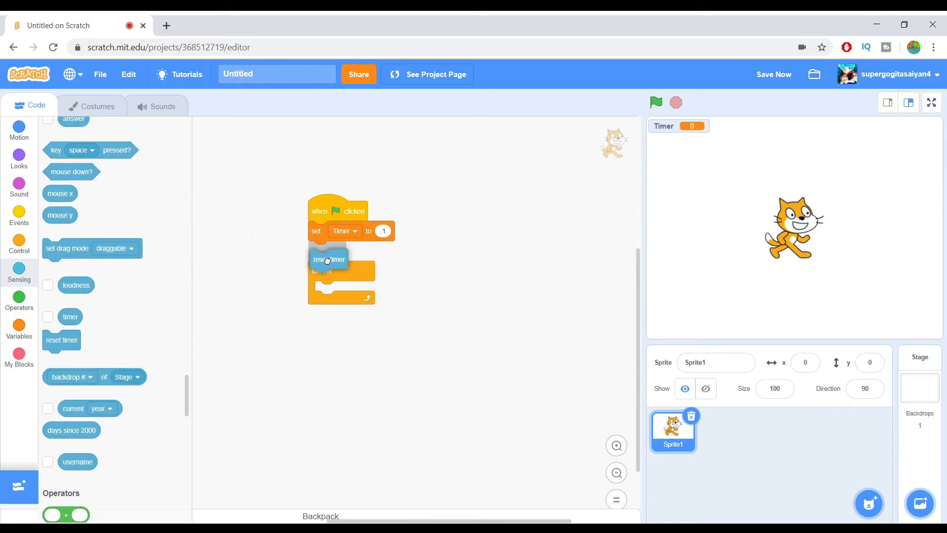
click(48, 317)
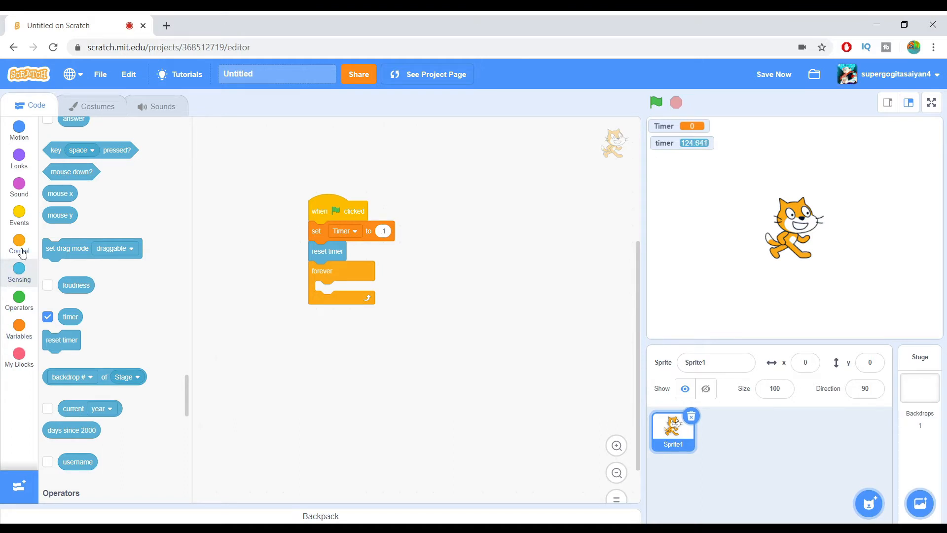
click(19, 329)
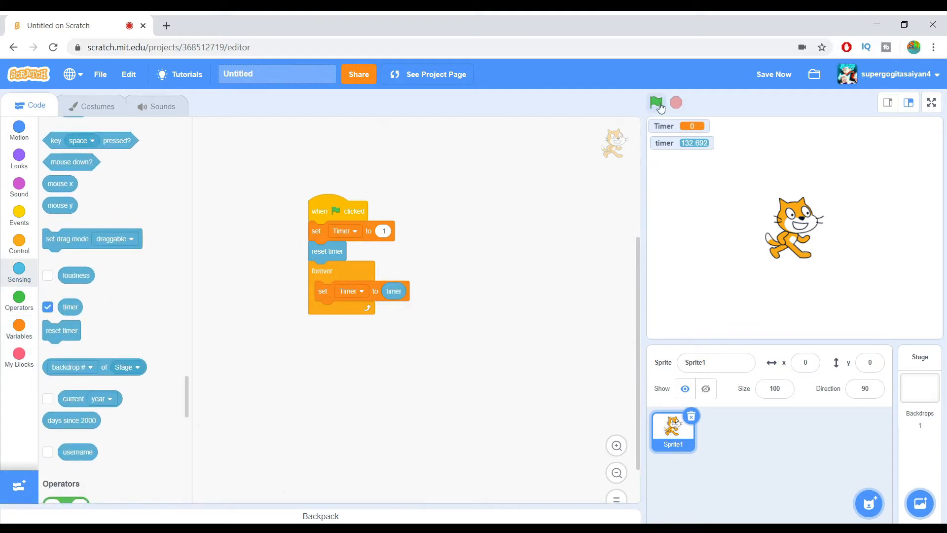
- Run the project with the green flag and stop it so Timer freezes near 12.8
click(656, 102)
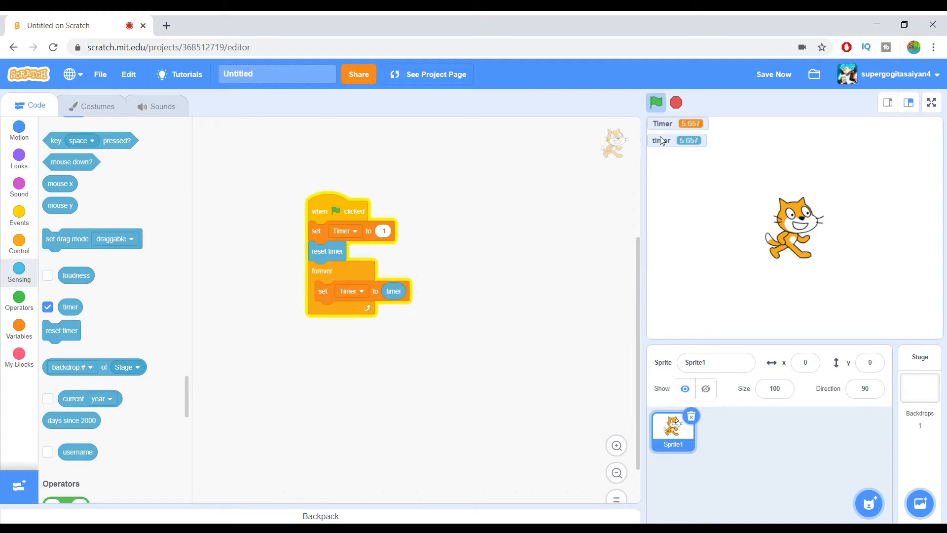
right_click(660, 139)
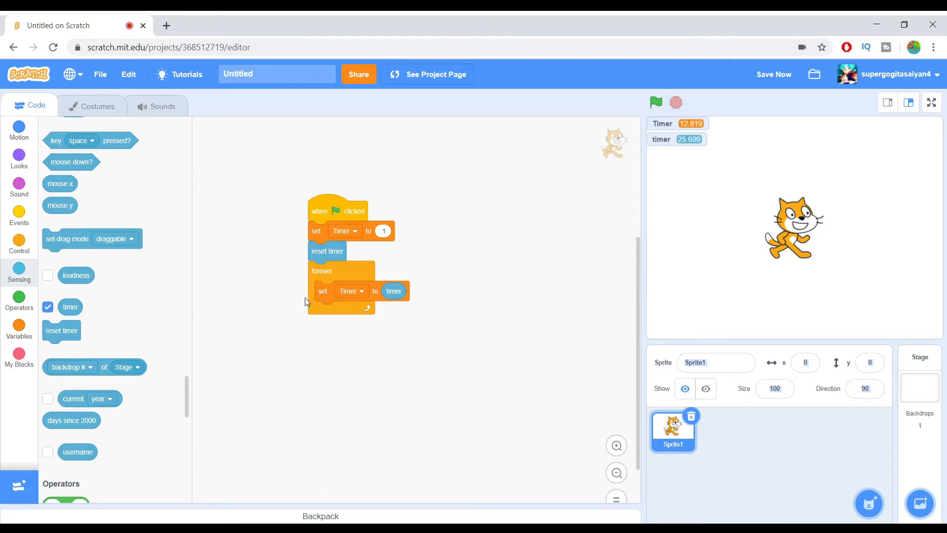
click(655, 101)
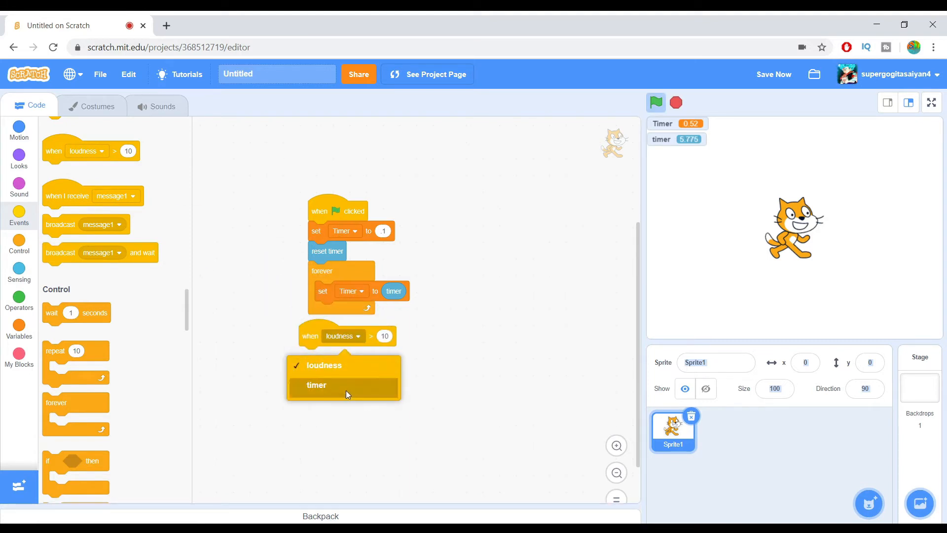
click(316, 385)
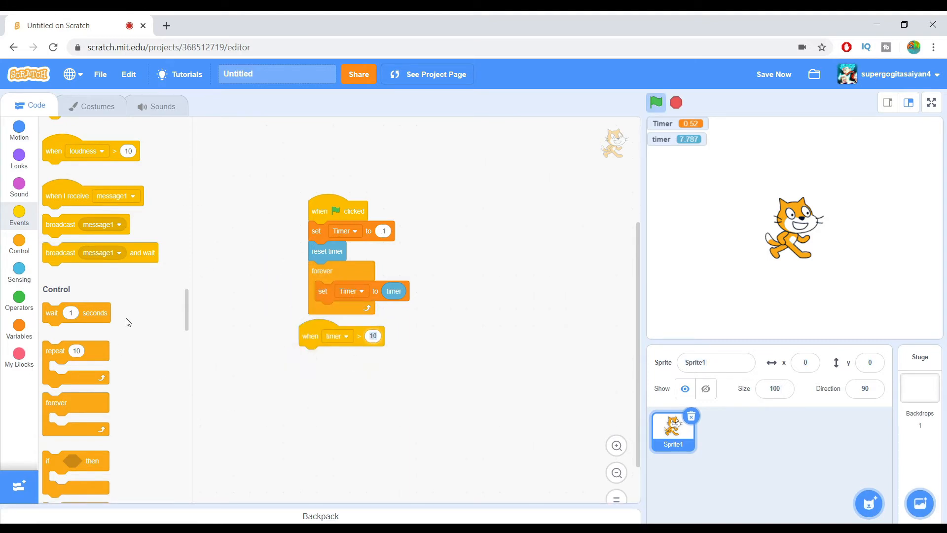
click(19, 331)
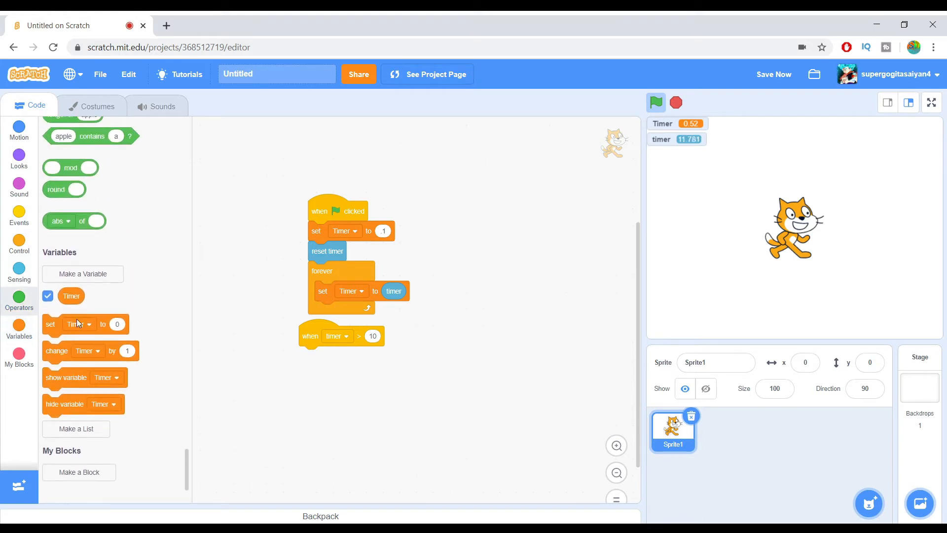
drag(71, 295, 386, 341)
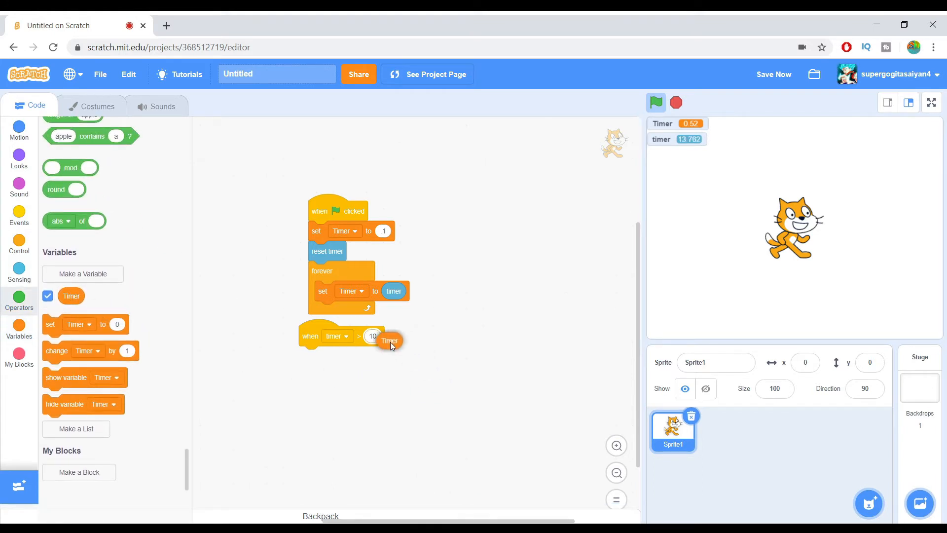
drag(389, 340, 378, 335)
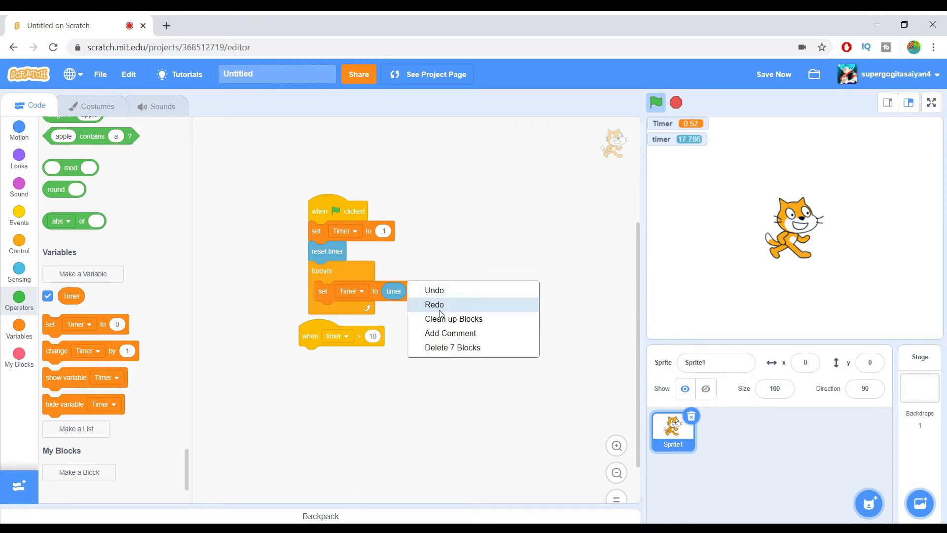
click(454, 319)
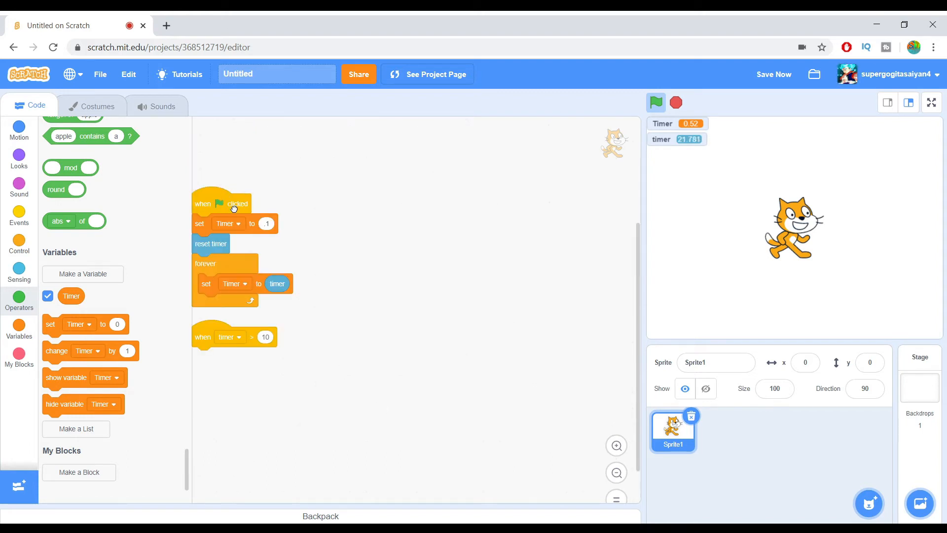
drag(220, 203, 306, 212)
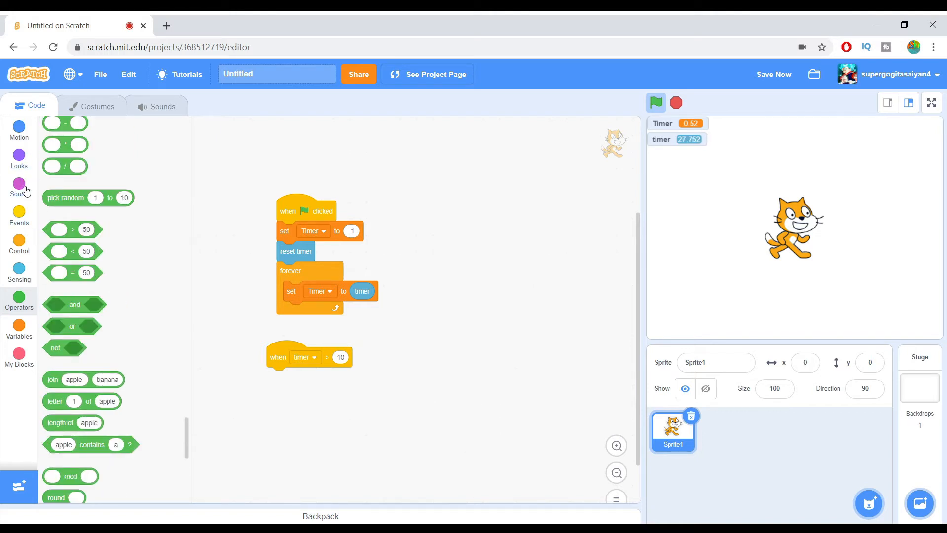
- Browse the sound library's Animals and Voice categories from the Sounds editor
click(19, 184)
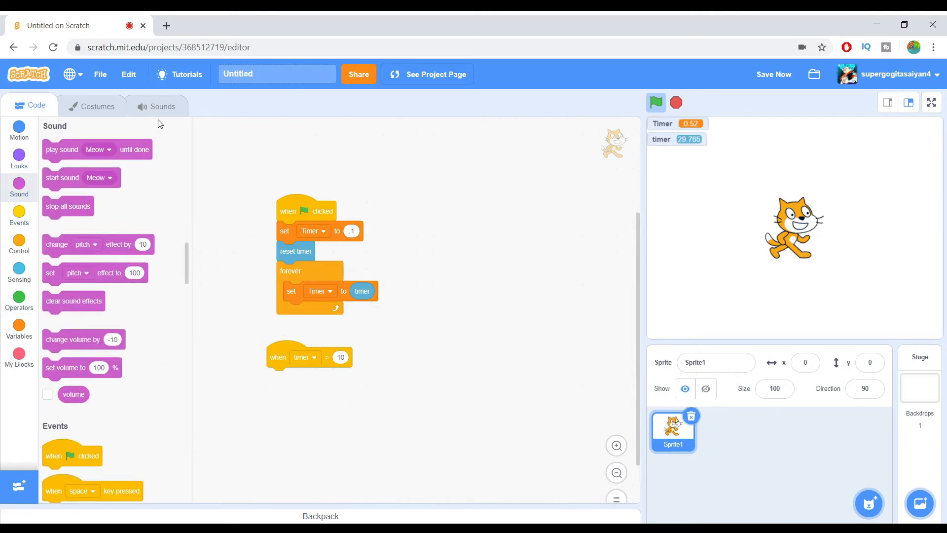
click(162, 105)
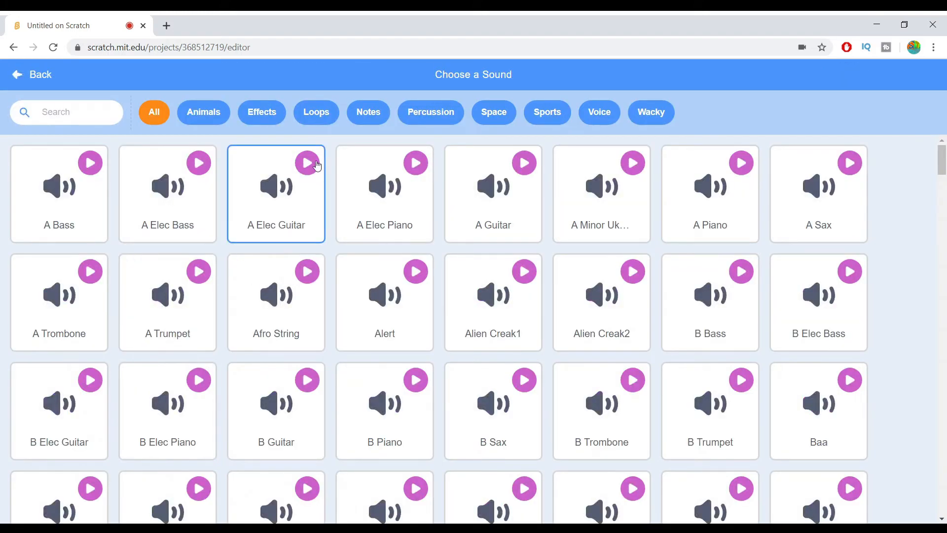
click(203, 111)
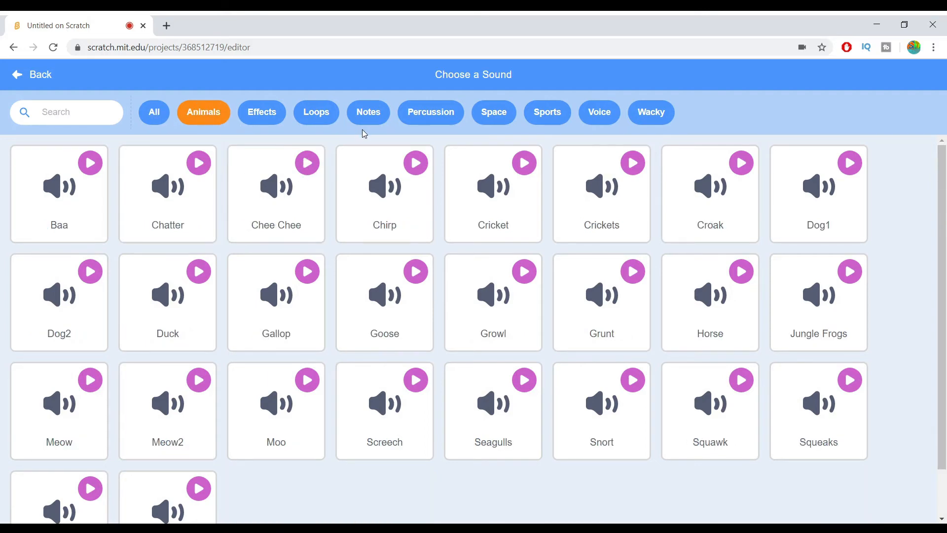
click(599, 111)
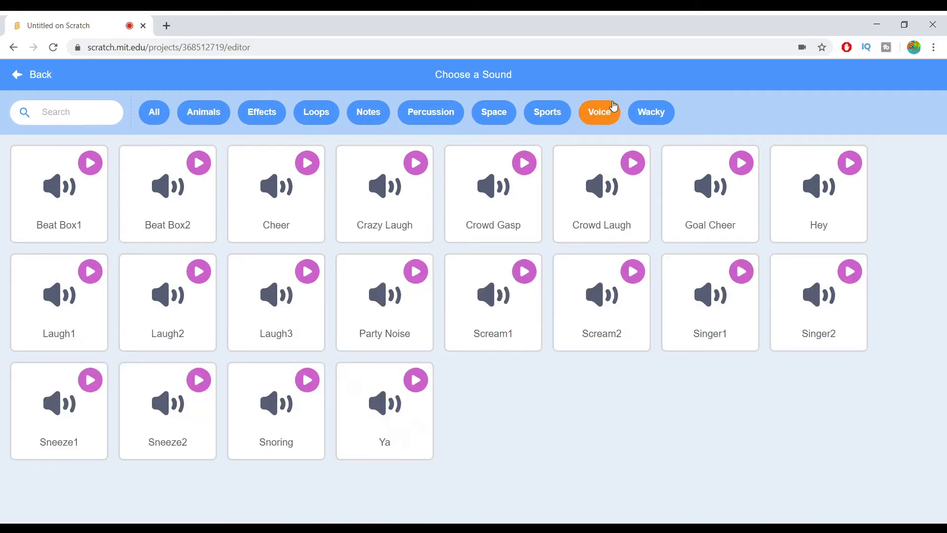
- Preview Beat Box1, check Wacky and Loops, and return keeping only the Meow clip
click(276, 411)
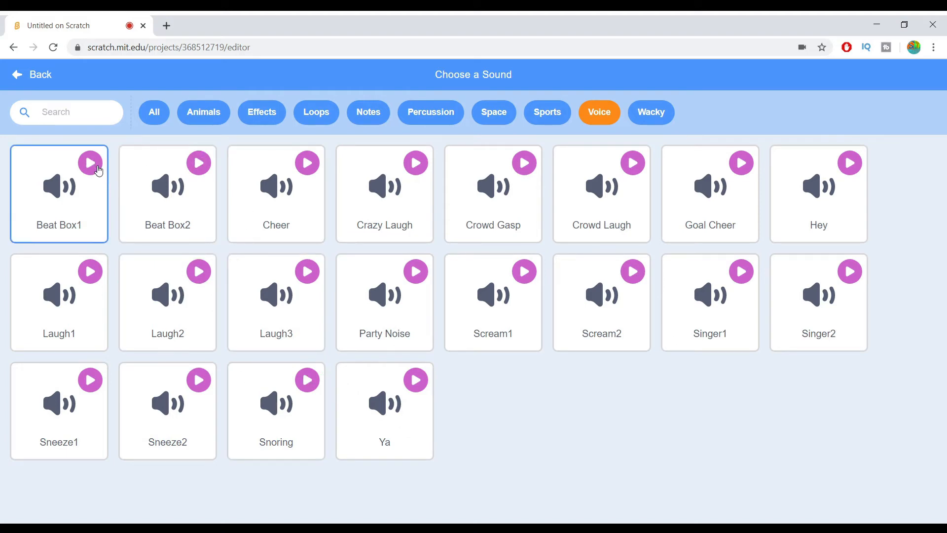
click(650, 112)
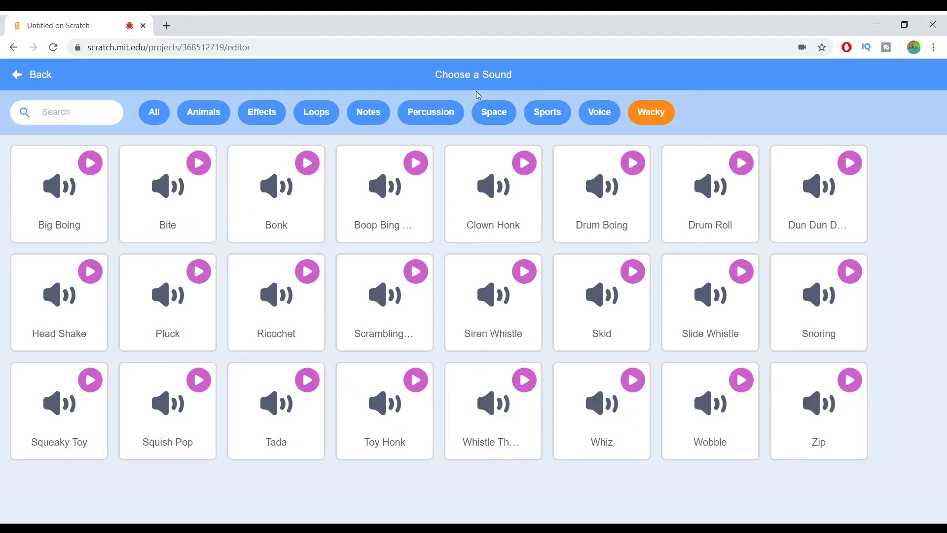
click(316, 111)
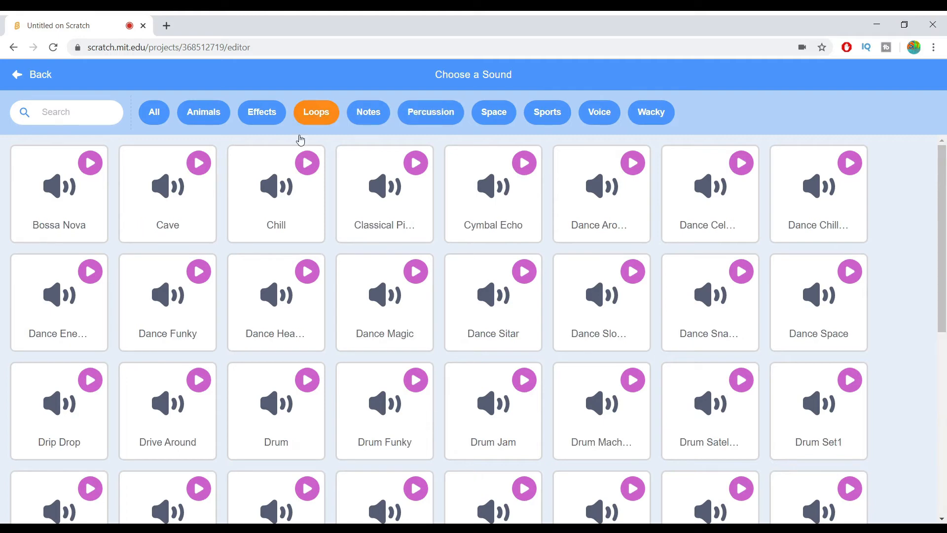
click(168, 193)
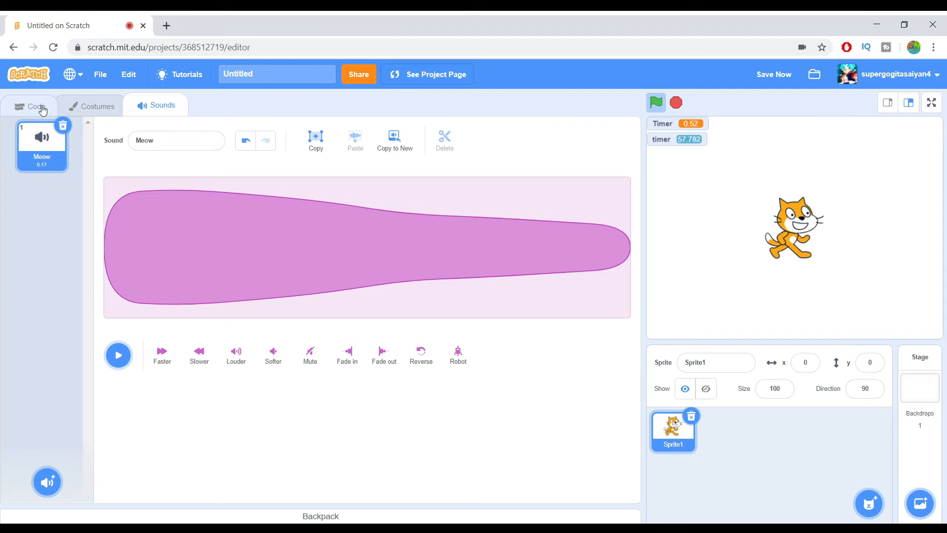
- Complete the 'when timer > Timer' script with play Meow, then run and stop to test it
click(35, 106)
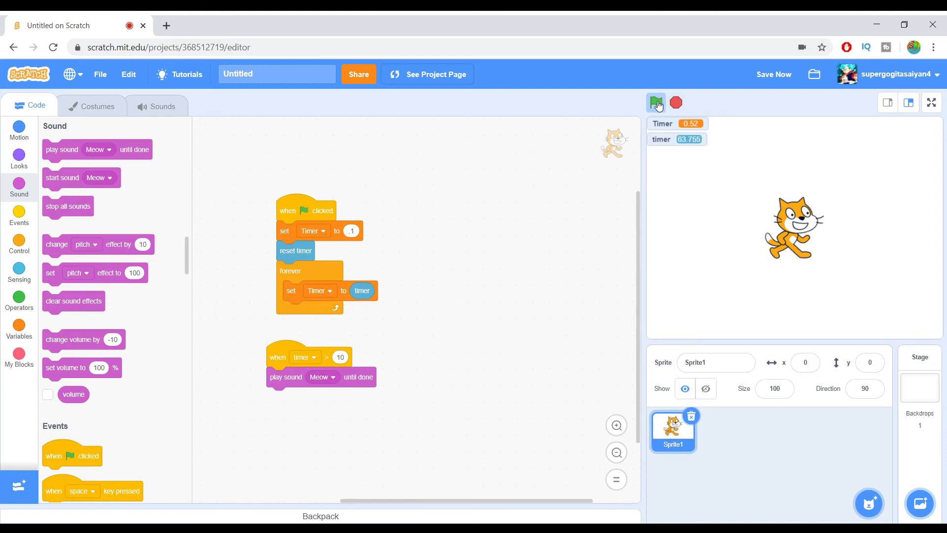
click(656, 101)
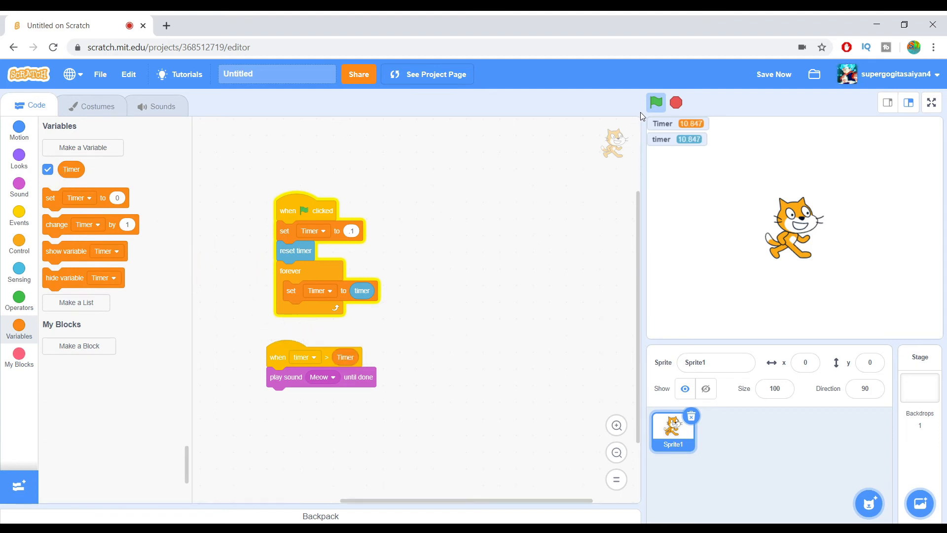
click(676, 101)
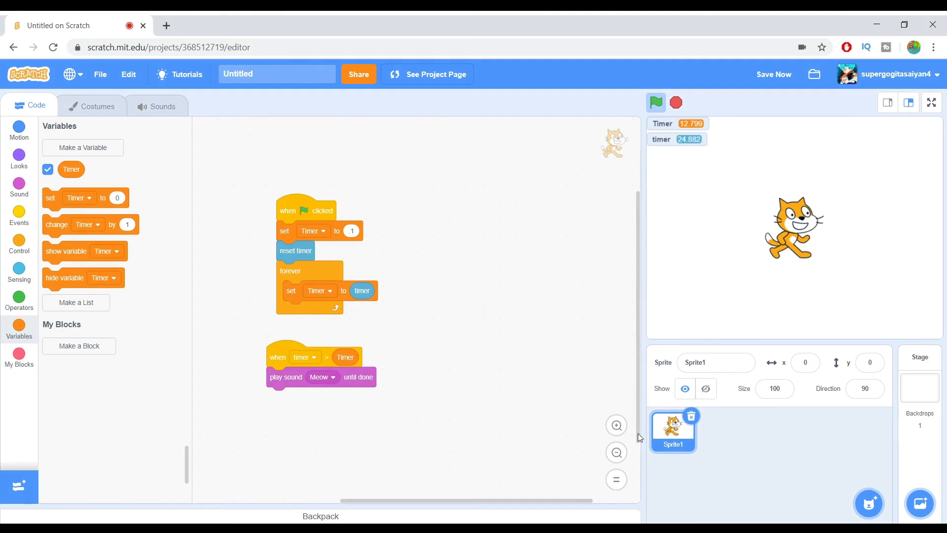
mouse_move(422, 488)
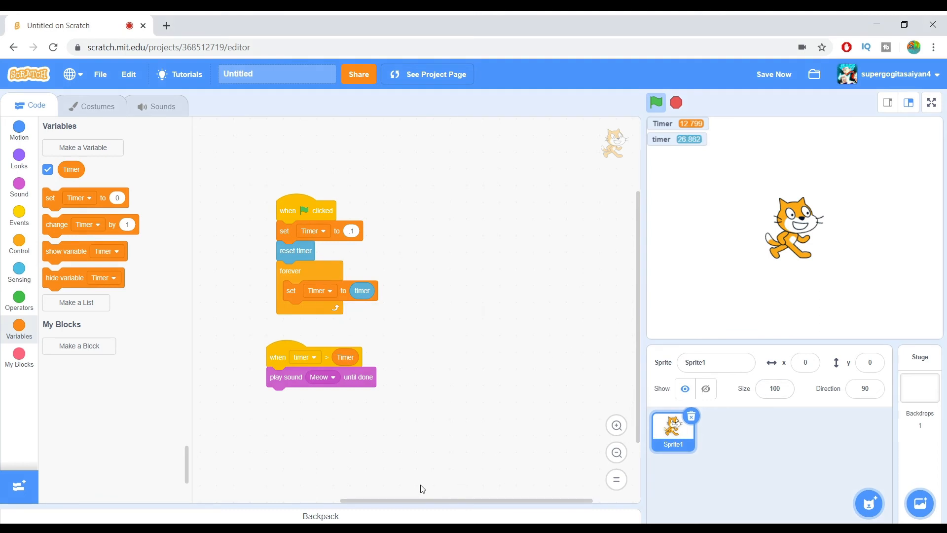